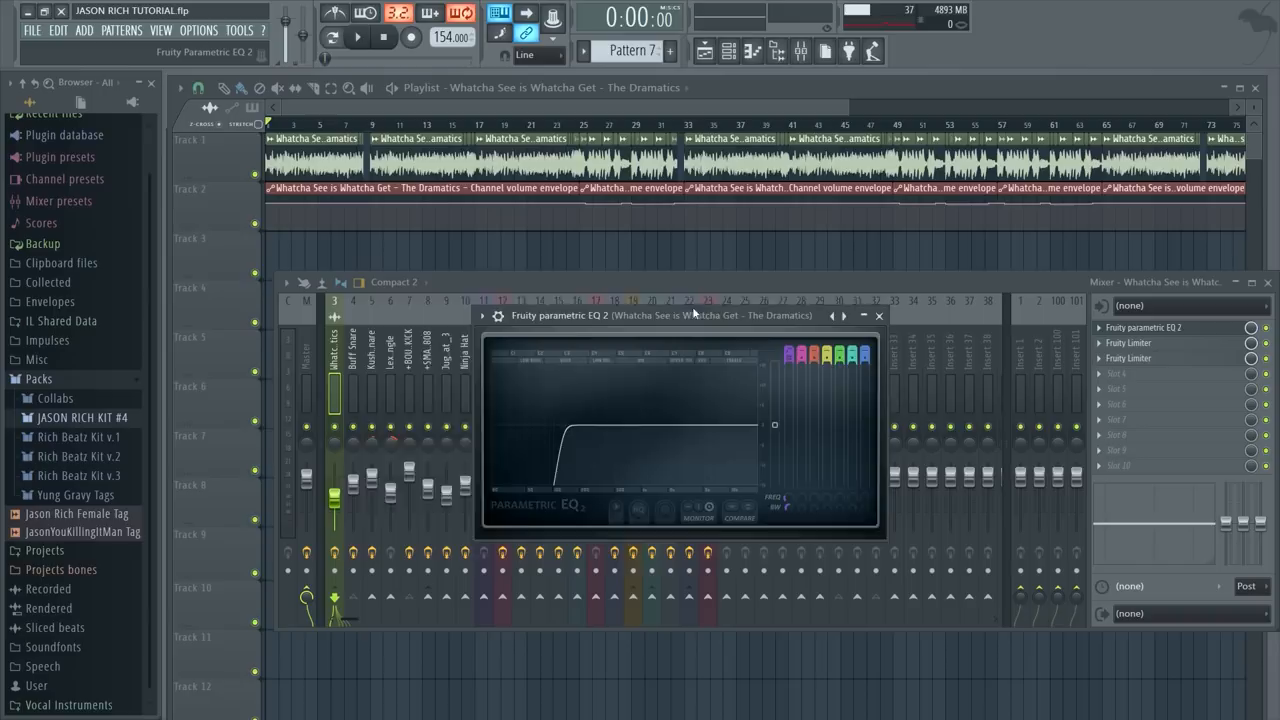
# - Open the preset file browser showing JASON RICH SECRET BEST MASTERING 2018 in the ok bet folder
pyautogui.click(357, 37)
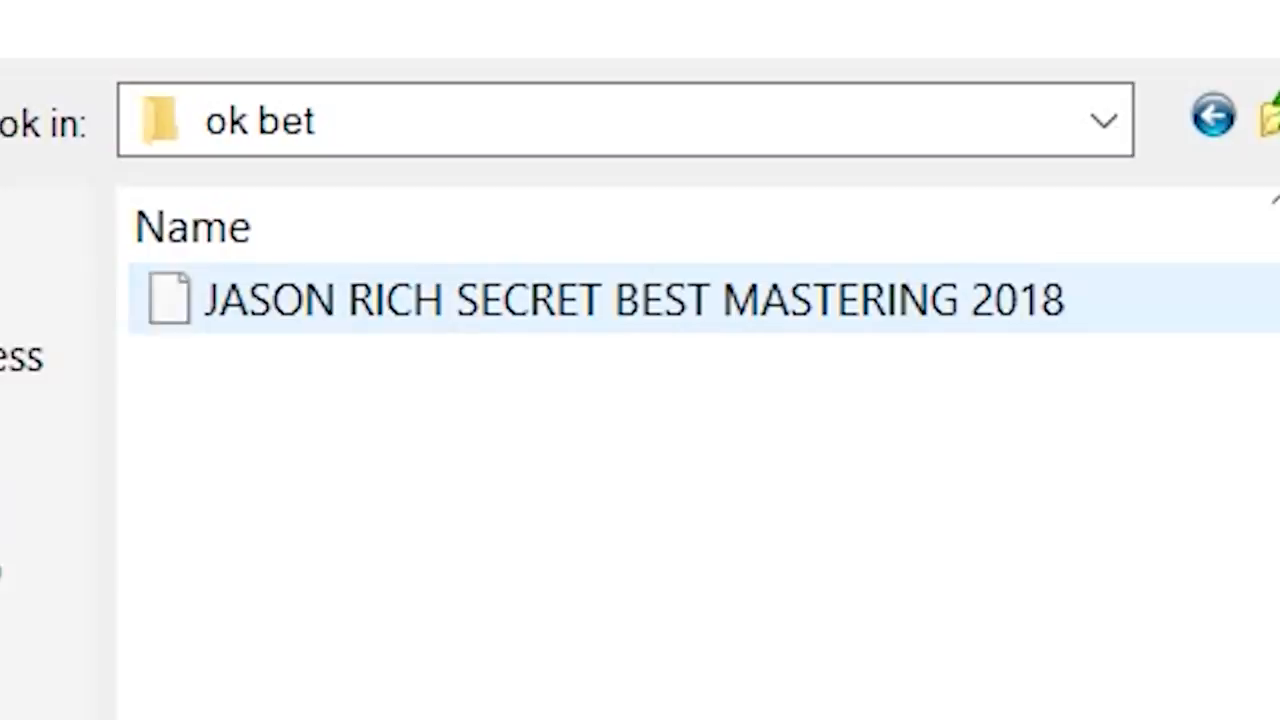
# - Load the JASON RICH SECRET BEST MASTERING 2018 preset into Maximus on the master insert
pyautogui.doubleClick(600, 298)
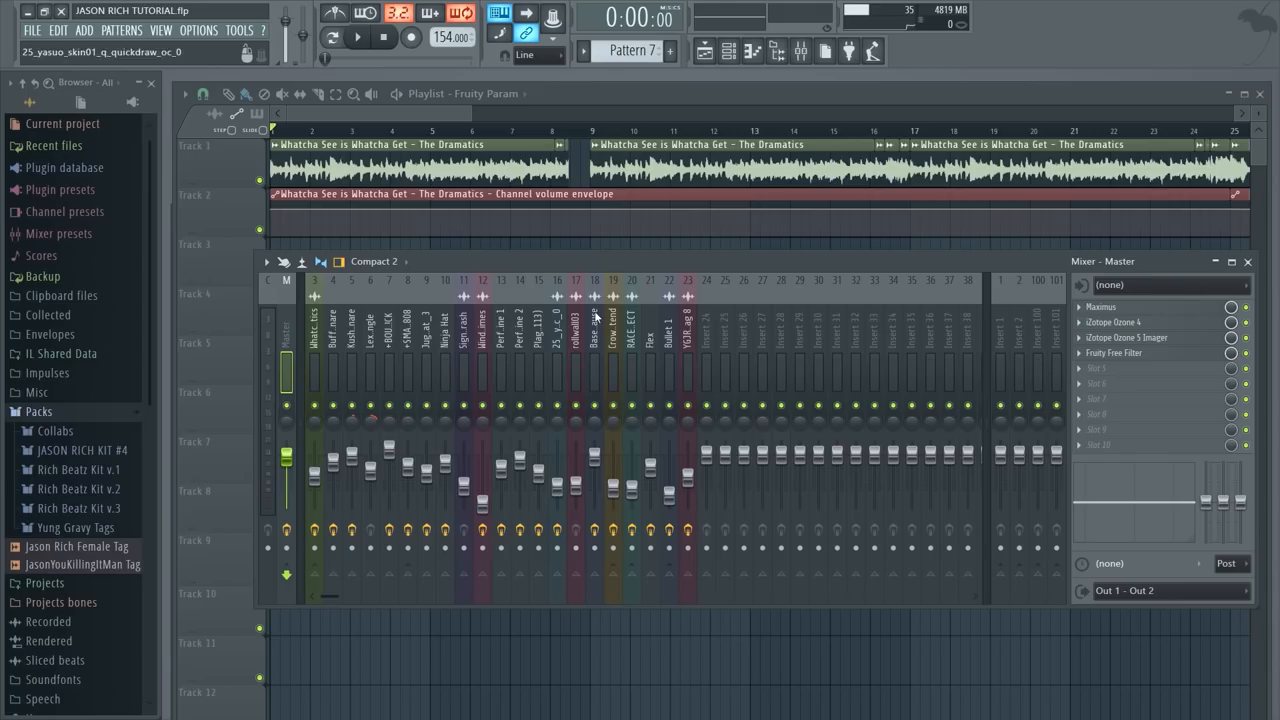
pyautogui.click(1101, 306)
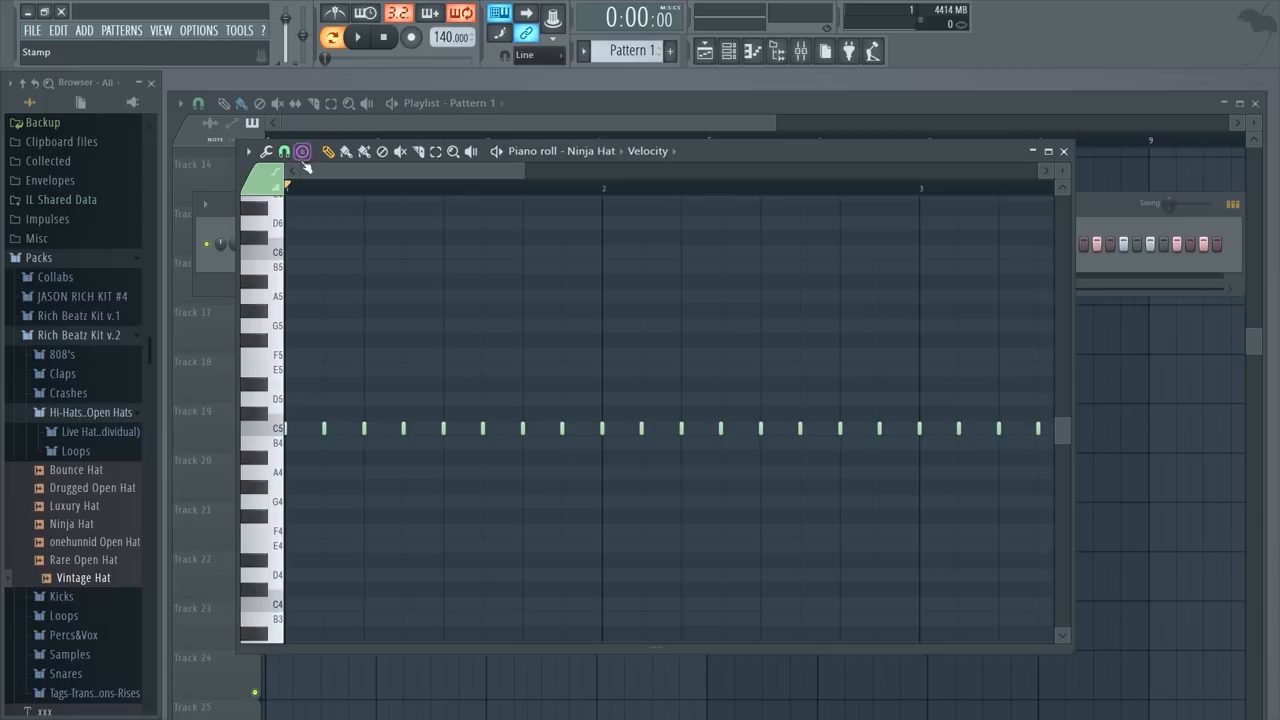
# - Set the Ninja Hat piano roll snap to 1/6 beat for the hi-hat roll
pyautogui.click(283, 151)
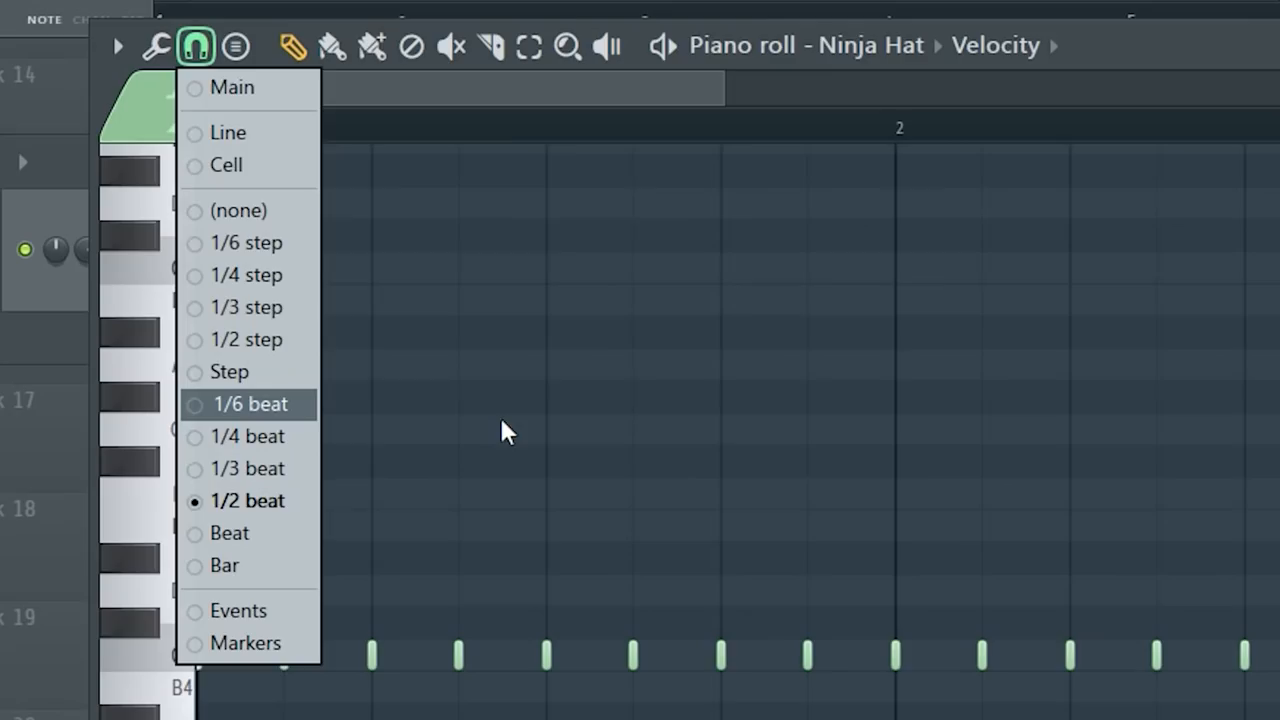
pyautogui.moveTo(295, 405)
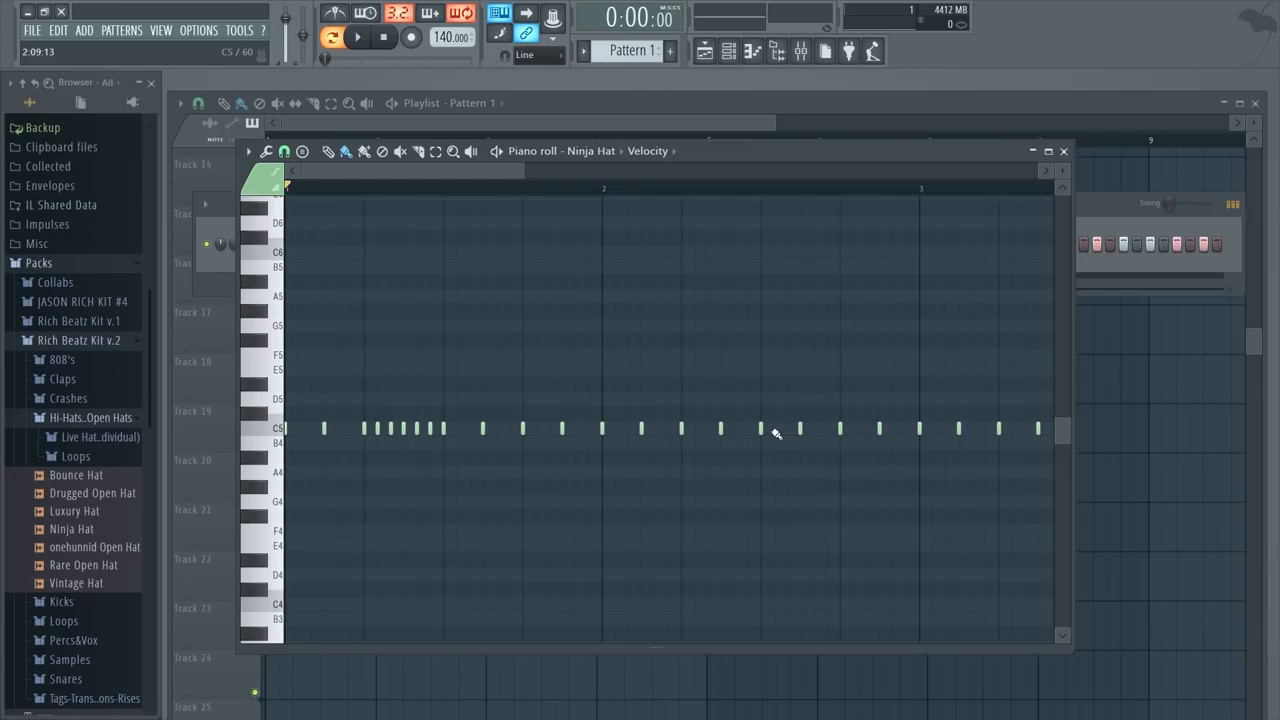
pyautogui.click(357, 37)
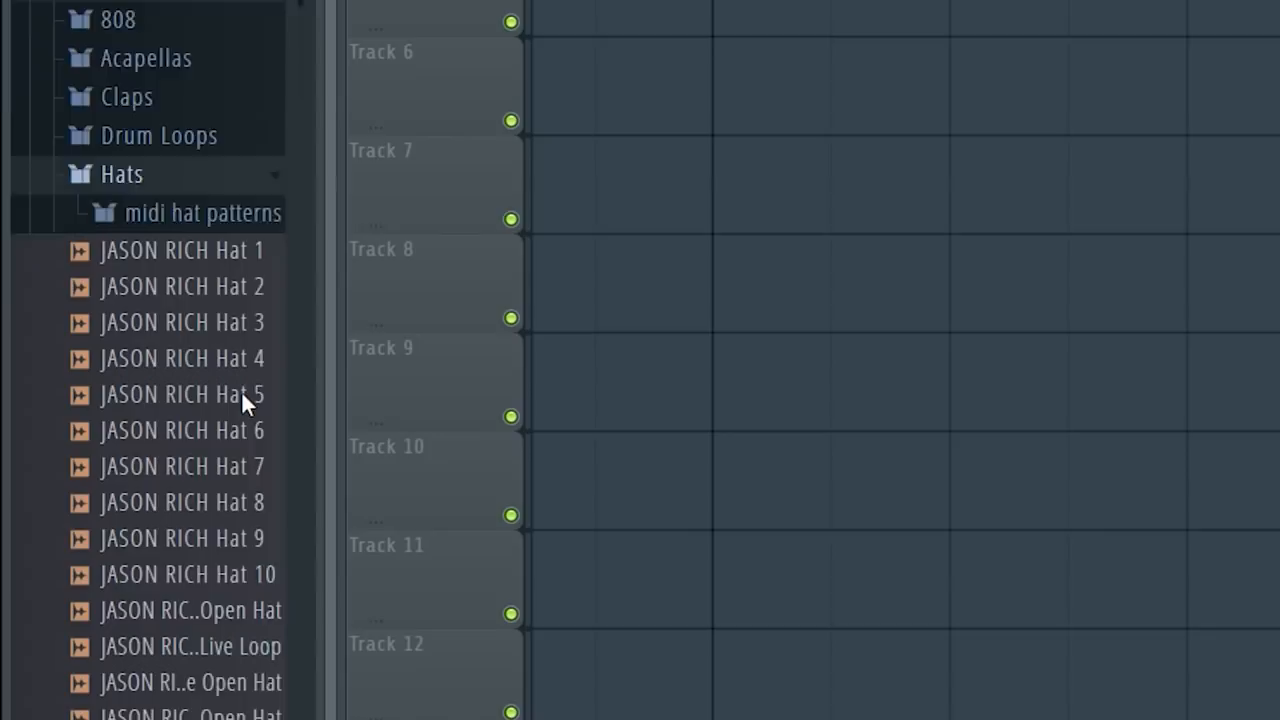
# - Scroll the browser down to the Hats folder of JASON RICH Hat samples
pyautogui.scroll(-3)
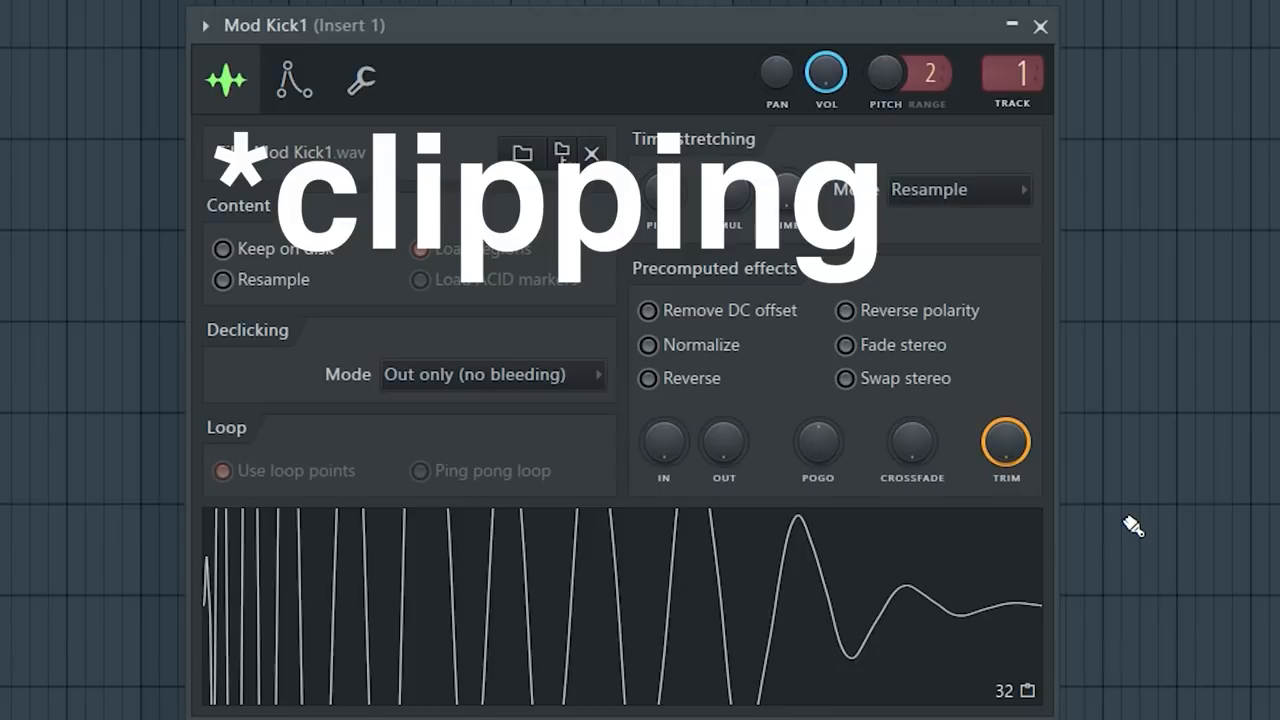
# - Open the Mod Kick1 channel settings to view the kick sample's waveform
pyautogui.click(1040, 26)
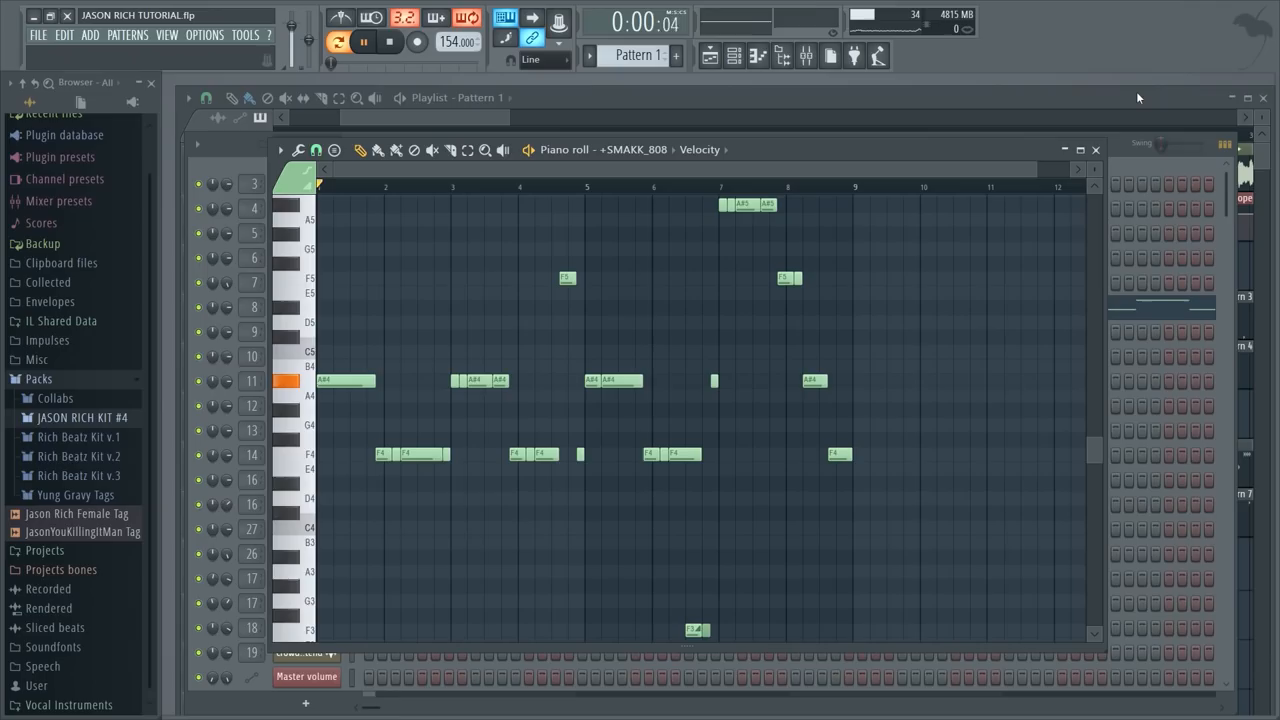